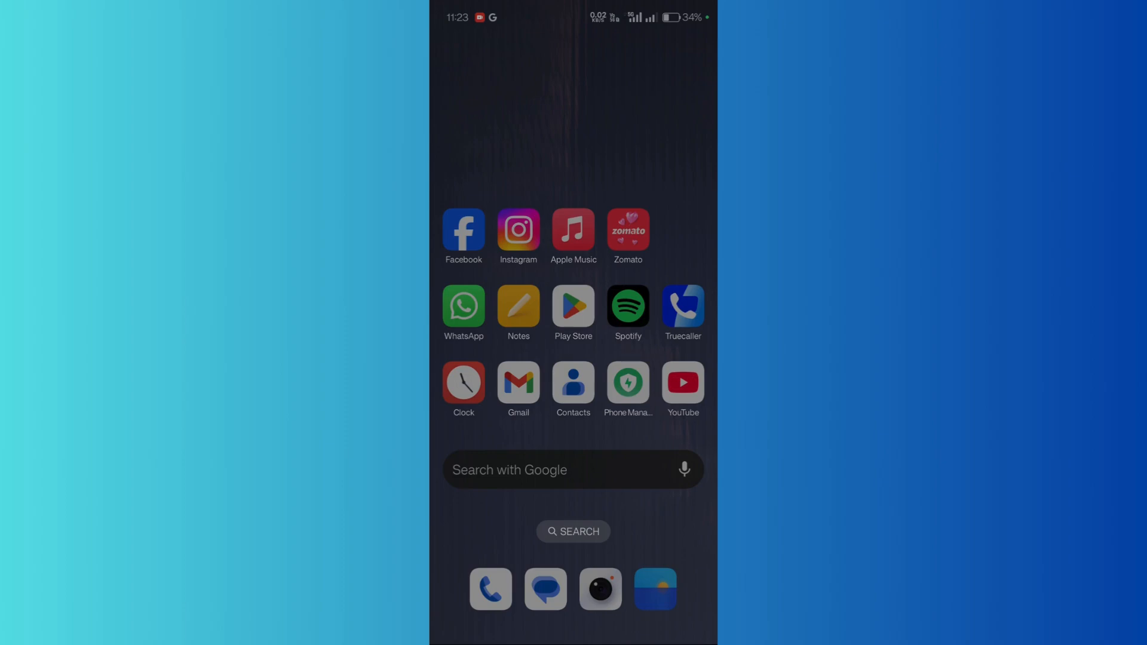
# - Reach Zomato's App info from its home-screen icon shortcut menu
pyautogui.click(627, 230)
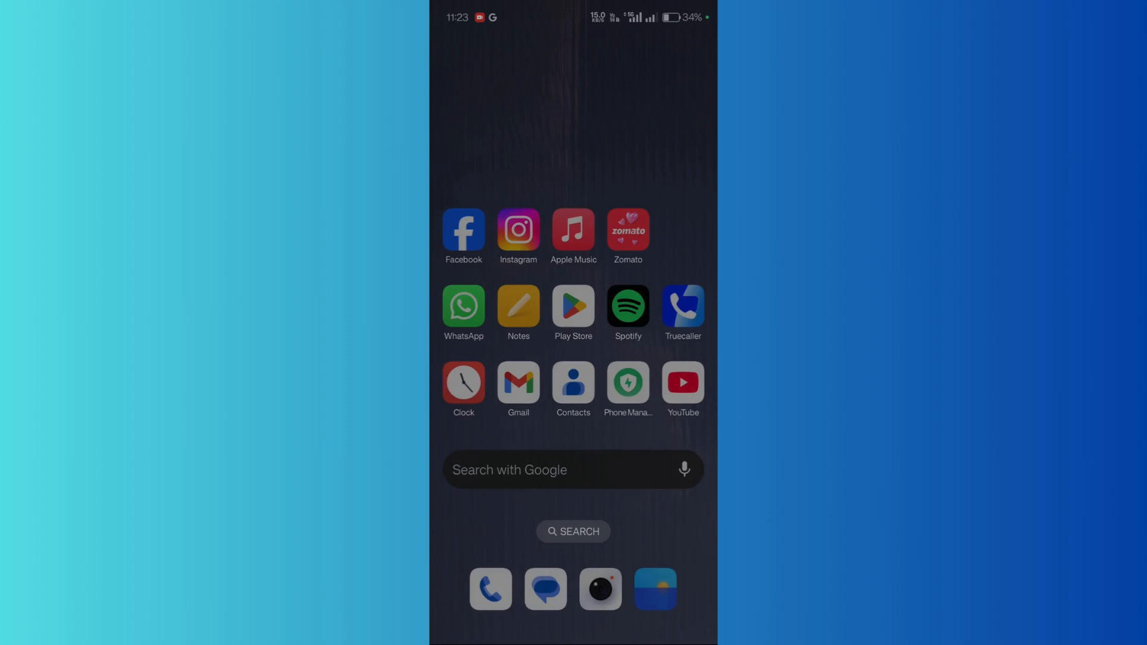
pyautogui.click(628, 231)
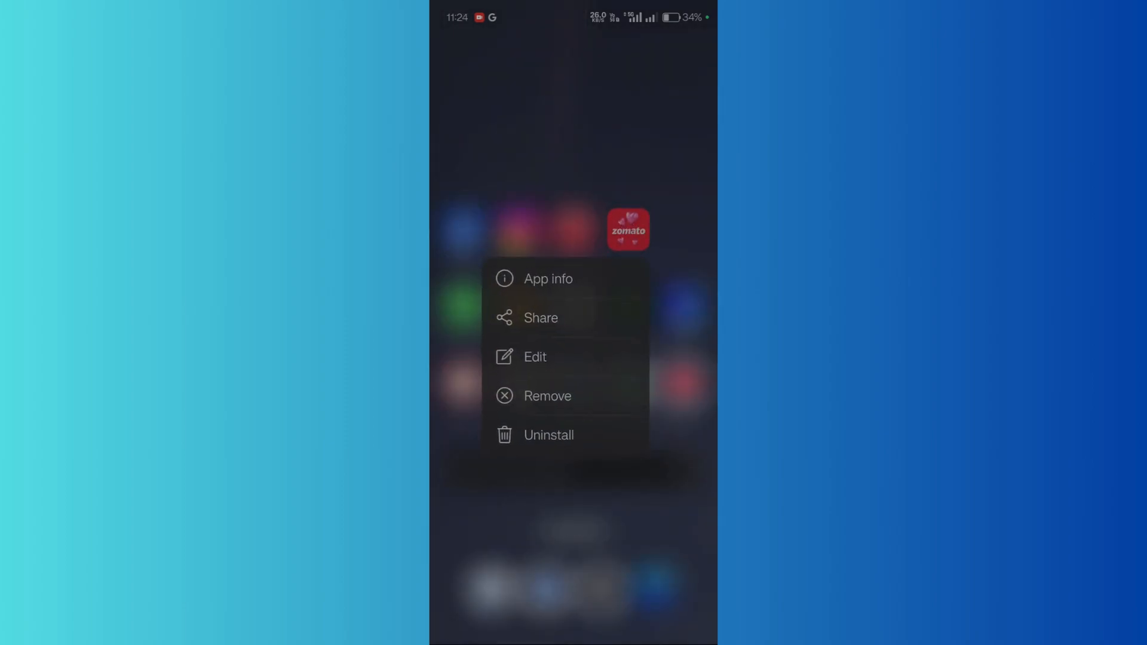
pyautogui.click(548, 279)
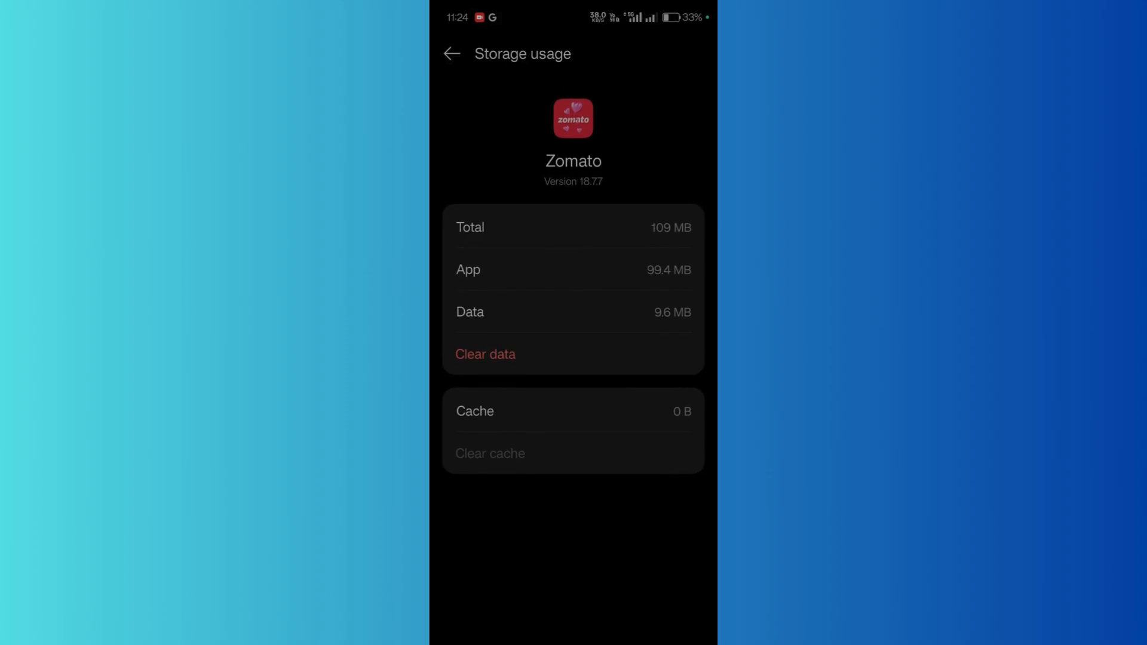
# - Clear Zomato's app data and confirm deletion, leaving Data at 0 B and Total 99.4 MB
pyautogui.click(484, 354)
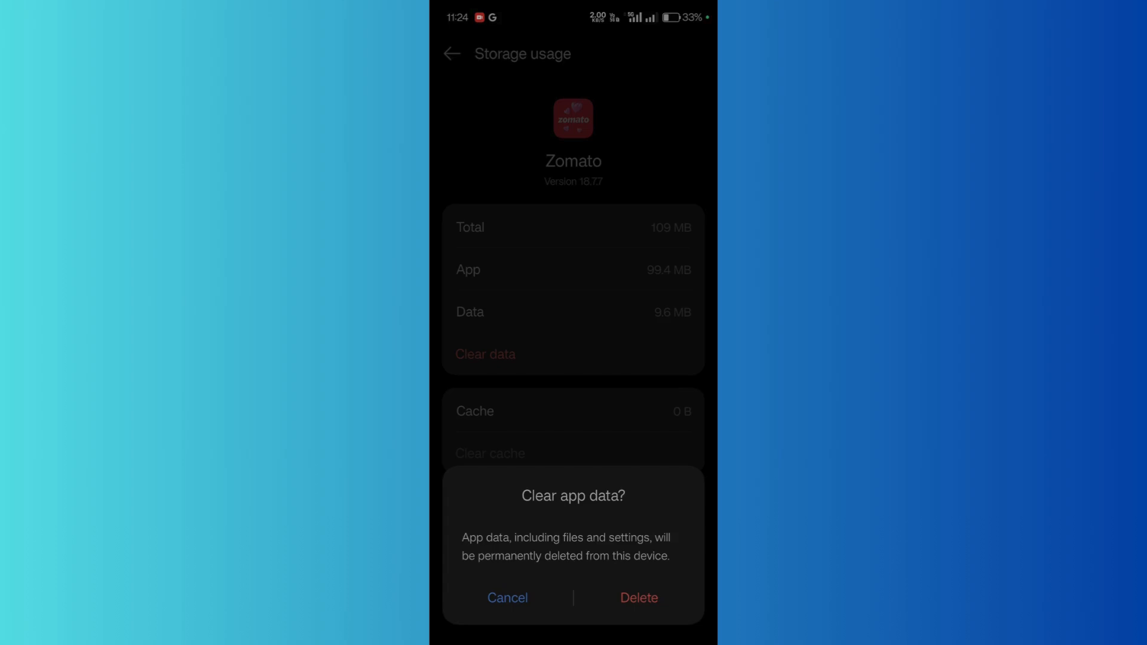
pyautogui.click(638, 597)
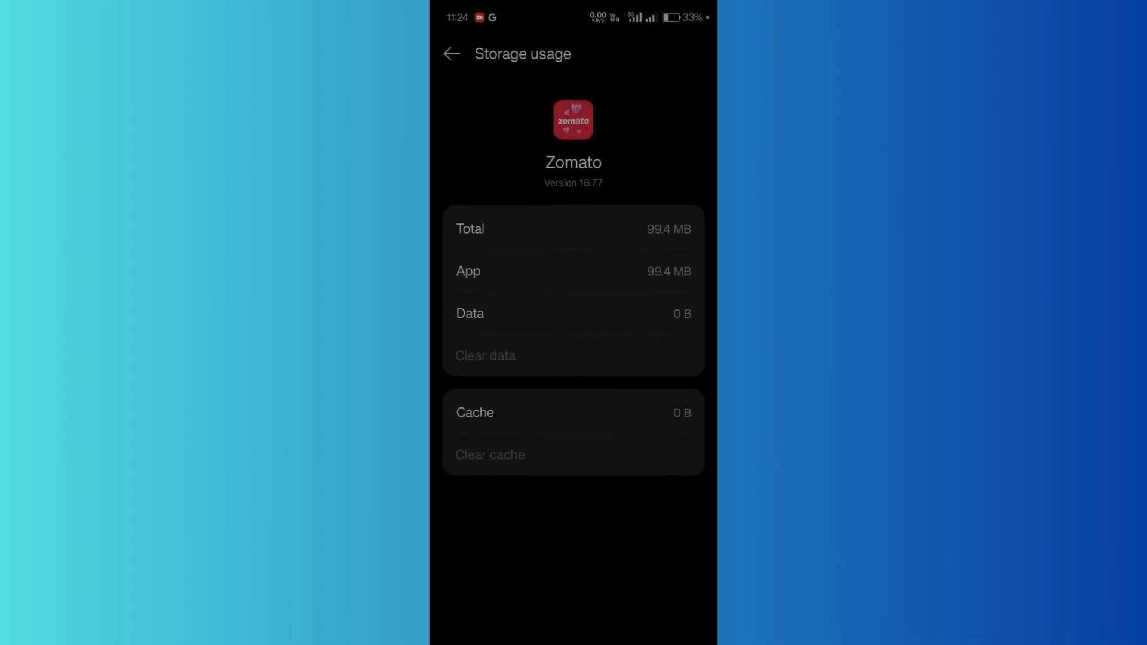